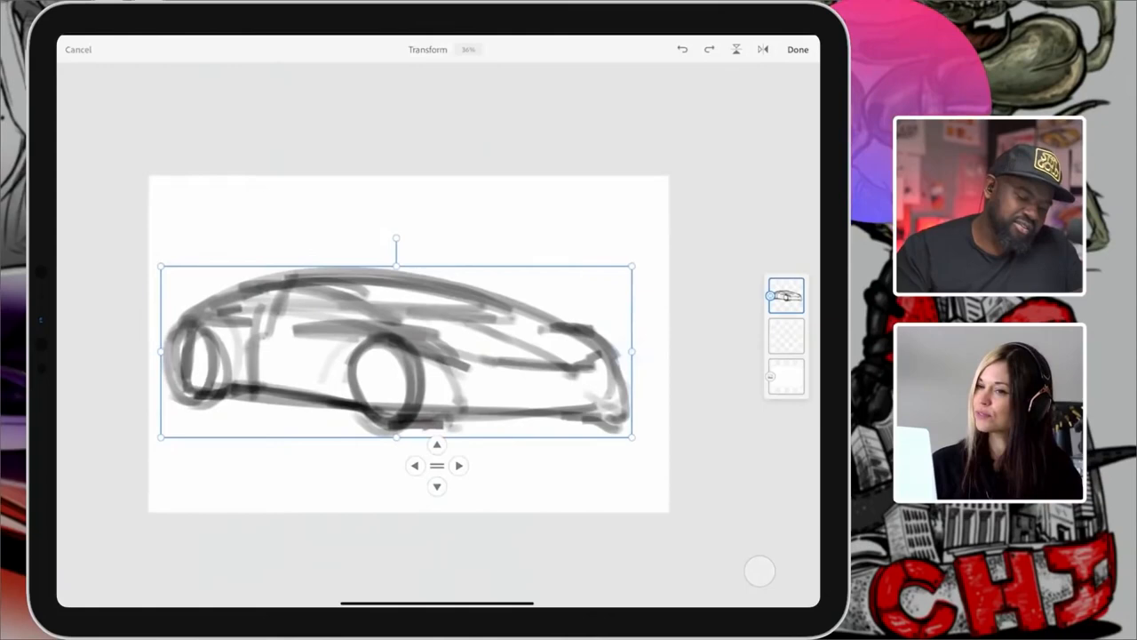
Step: Commit the scaled-down, repositioned gray car sketch with Done
click(797, 48)
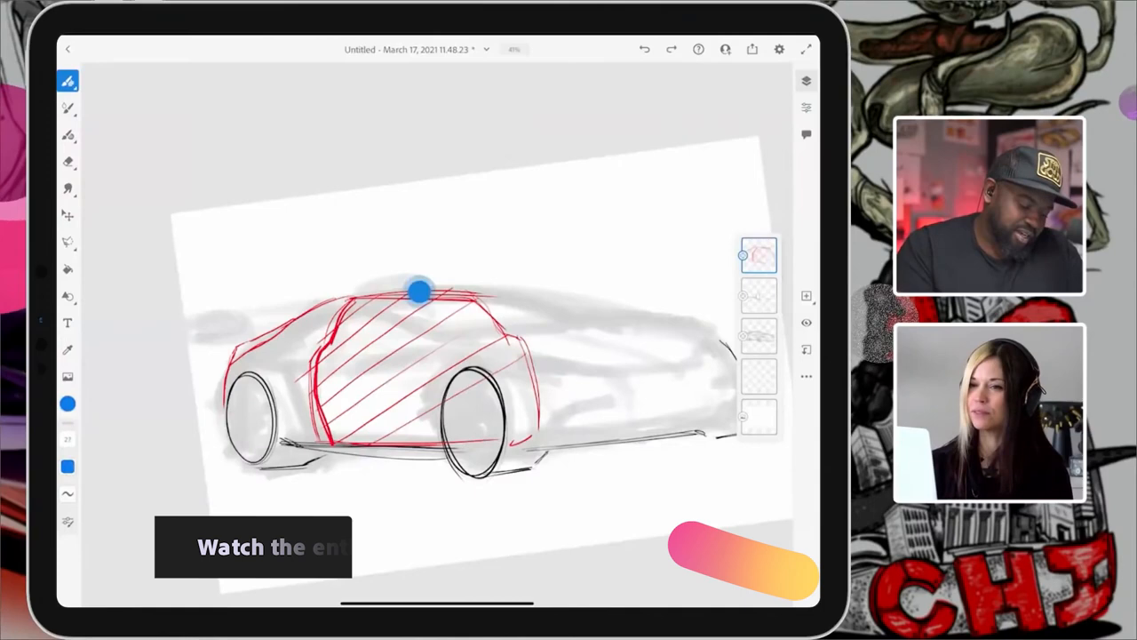
Step: Draw a red construction line across the car's roof
drag(418, 292, 591, 333)
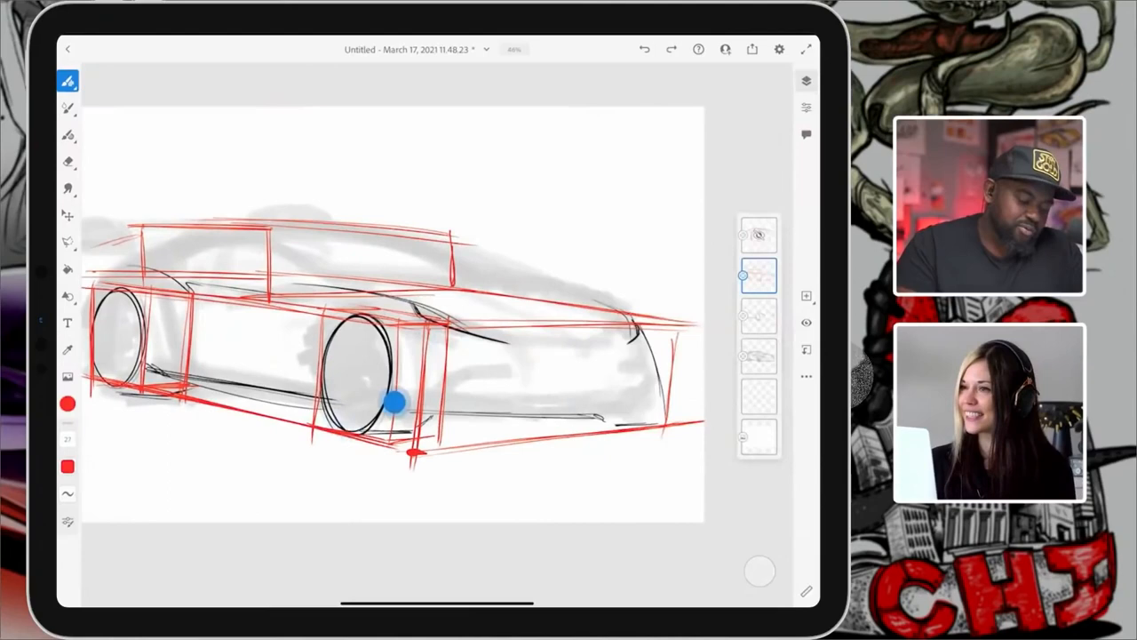
Step: Hide the red guide layer and ink a black contour line at the car's front
click(67, 404)
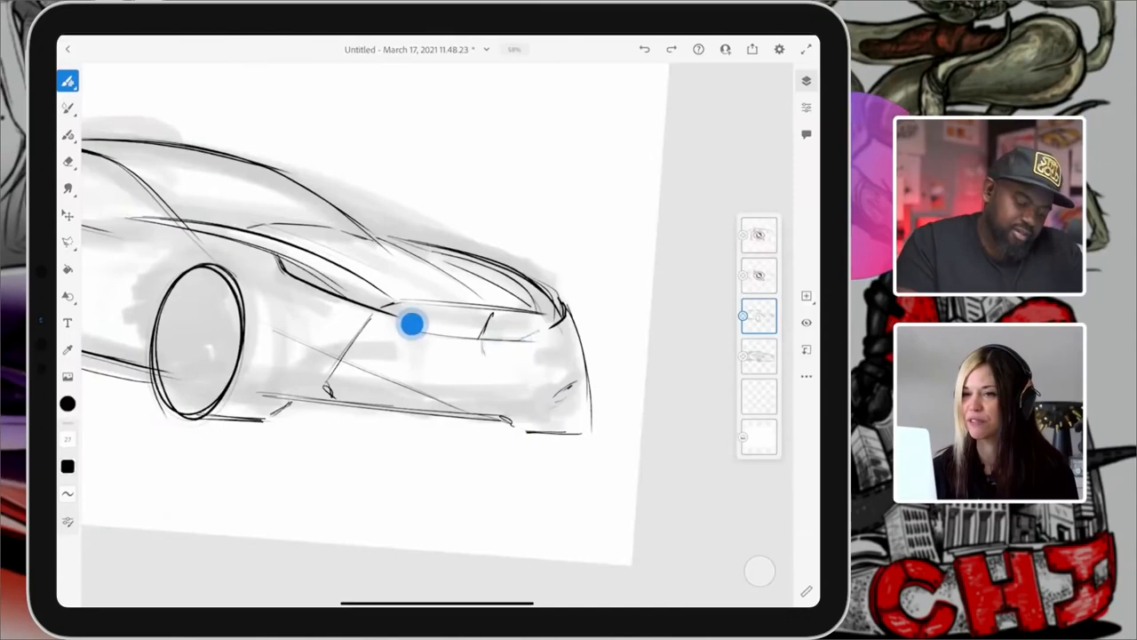
drag(411, 324, 453, 404)
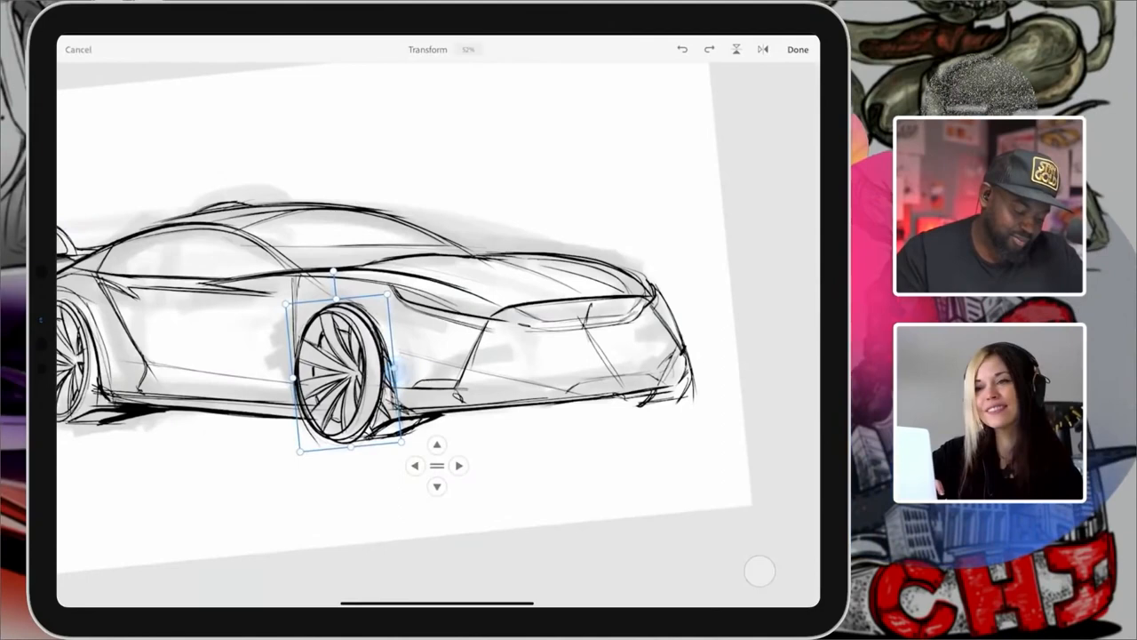
Step: Commit the front wheel's new size and position with Done
click(797, 49)
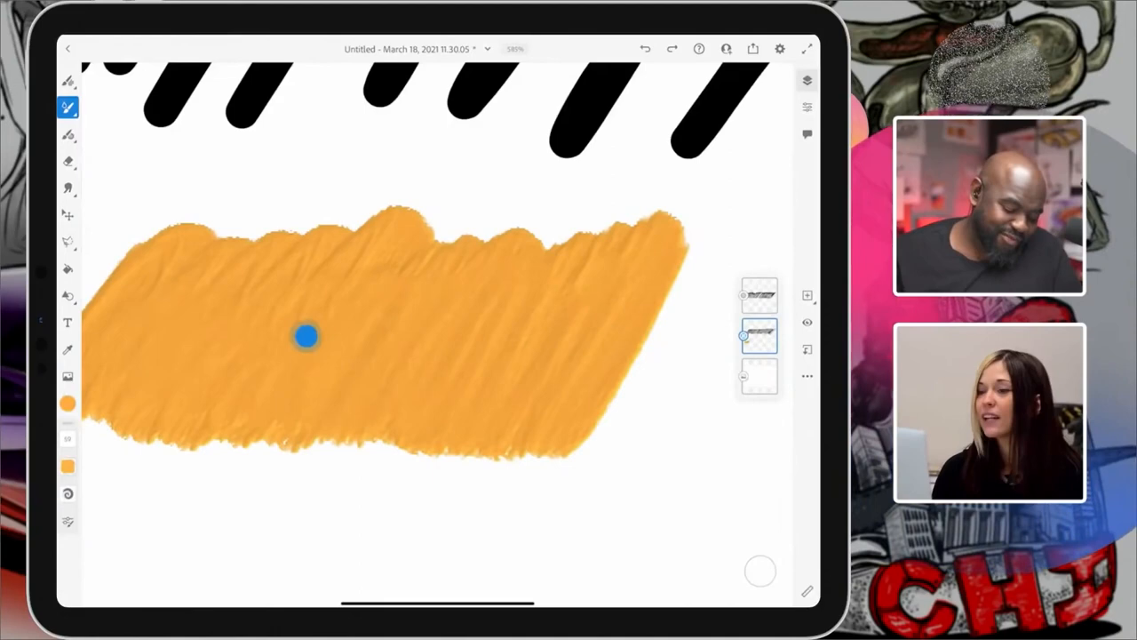
Step: Extend the wide textured orange stroke upward on the test canvas
drag(305, 335, 300, 247)
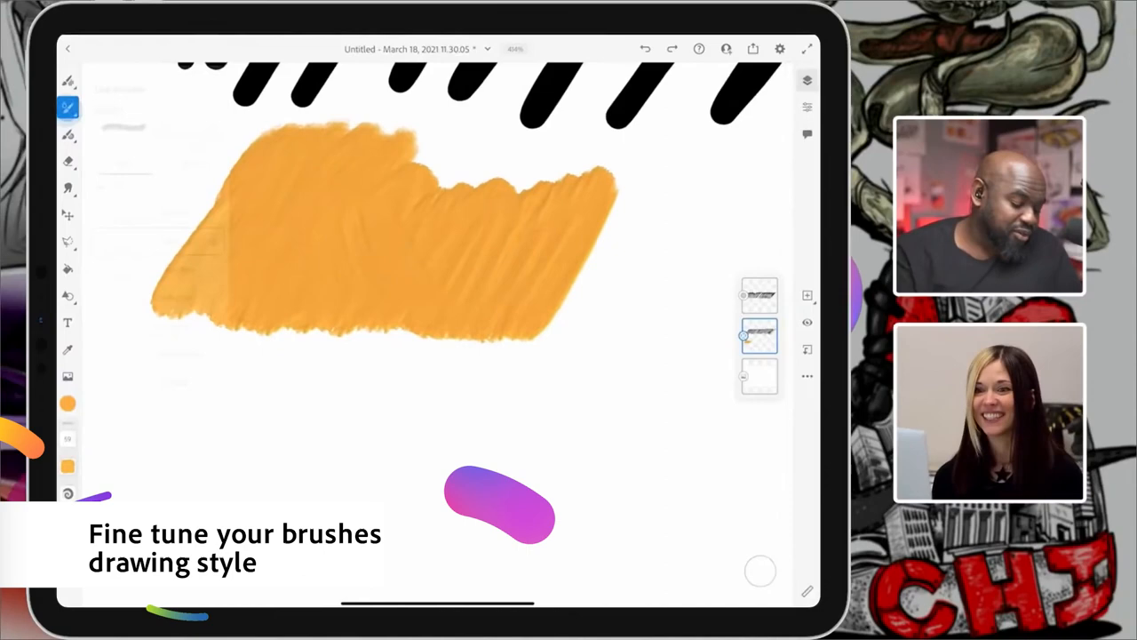
Step: Operate the left toolbar's brush and layer controls during the orange blending demo
click(67, 106)
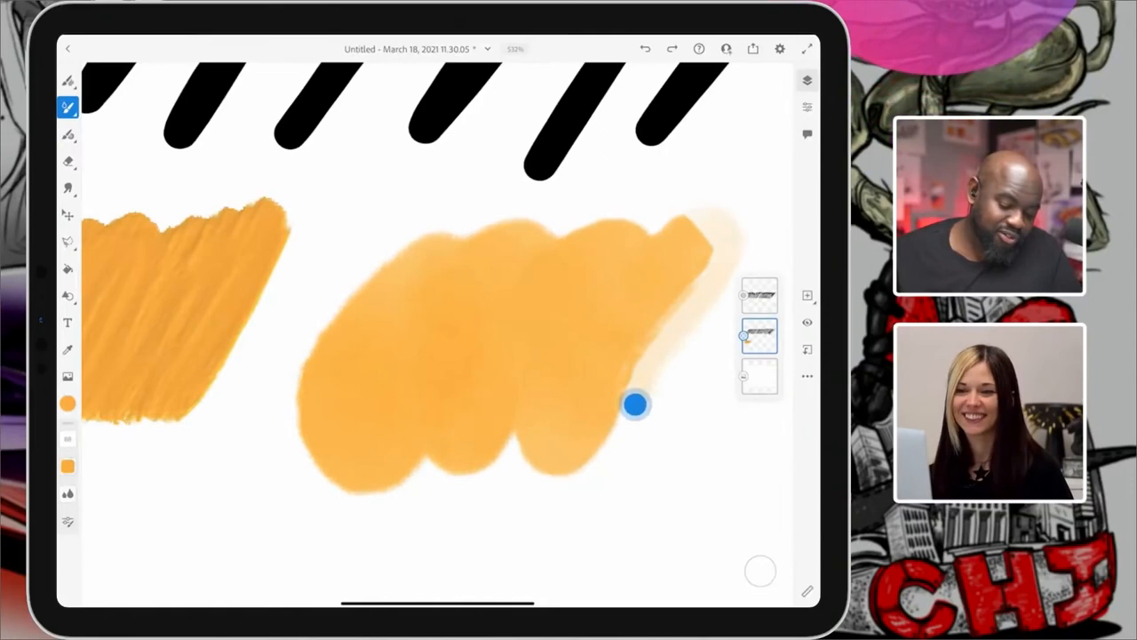
click(68, 403)
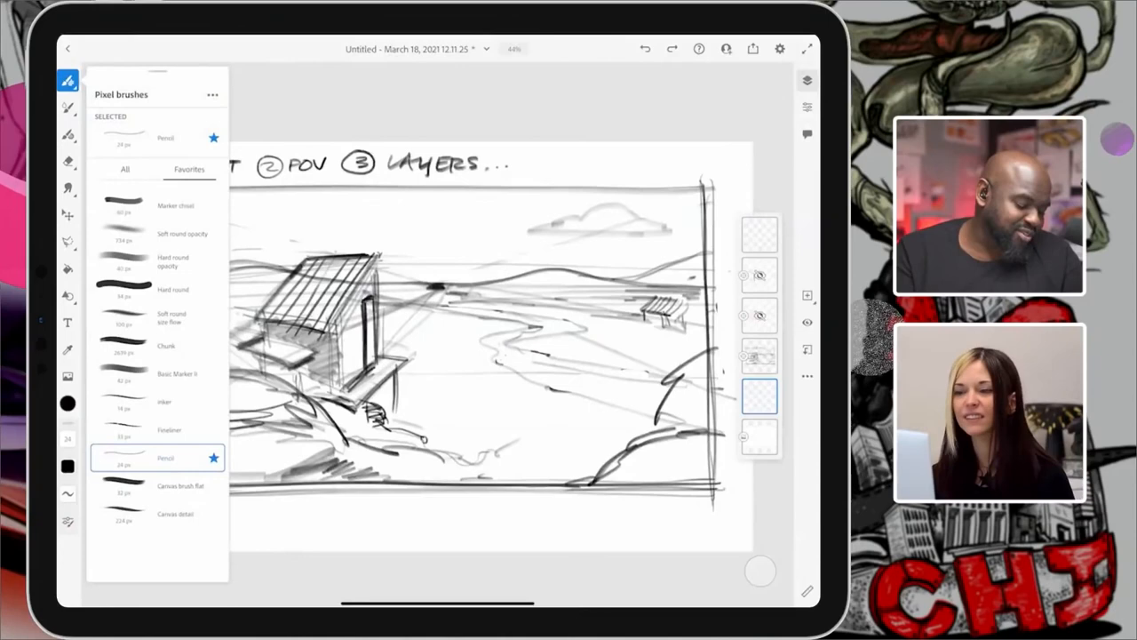
Step: Check the Pixel brushes list over the landscape sketch
click(67, 106)
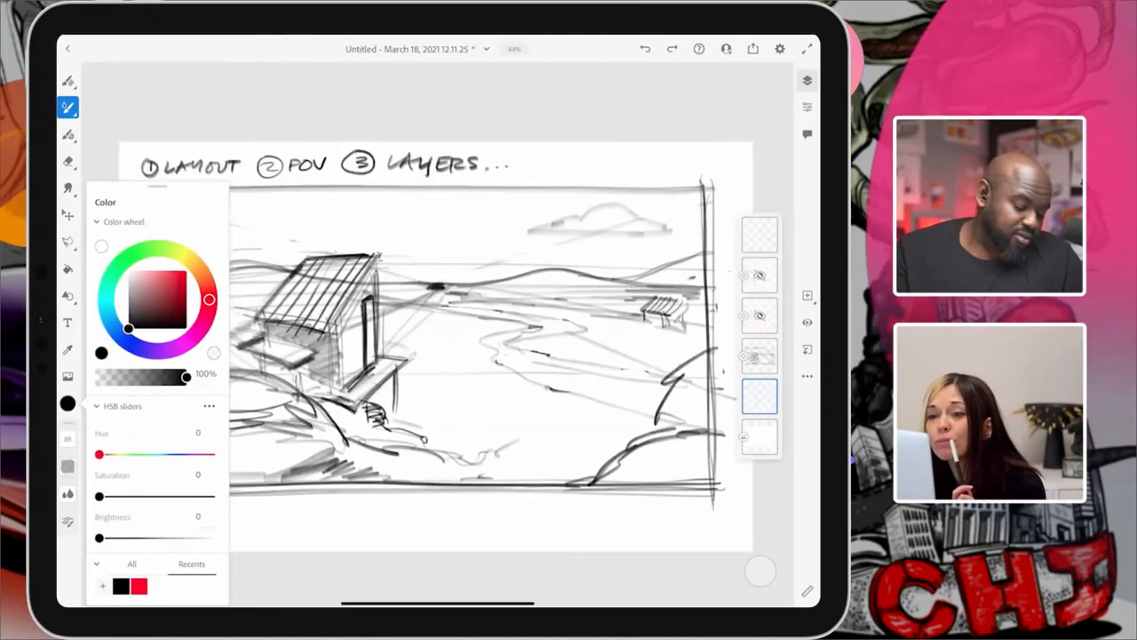
Step: Pick red-orange and wash the lower-left desert hill with watercolor
click(175, 252)
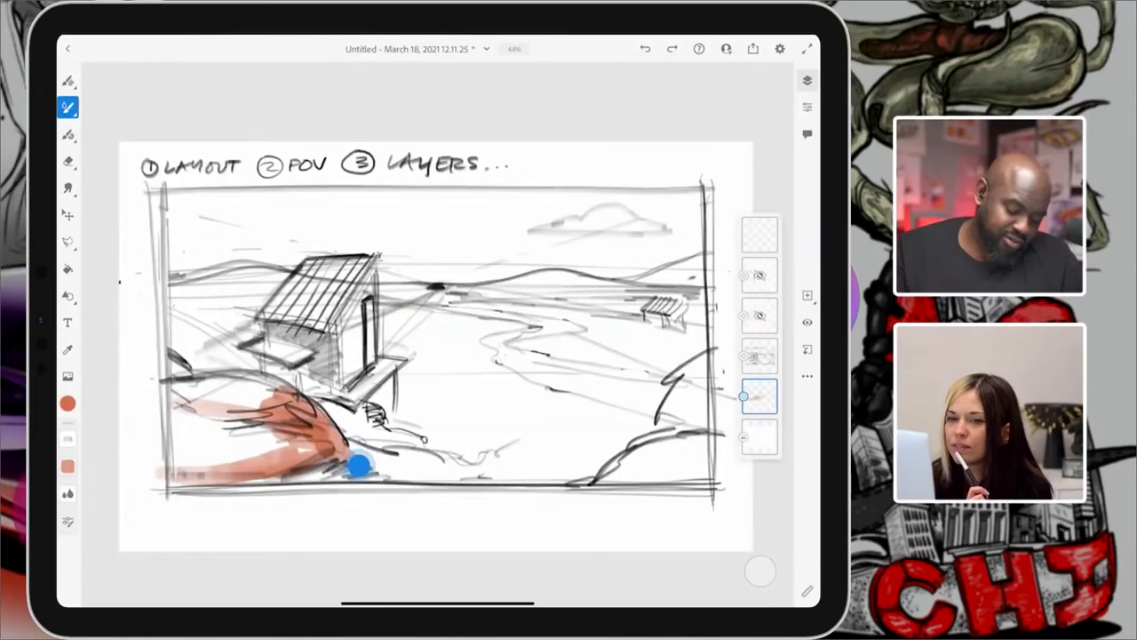
drag(355, 466, 604, 475)
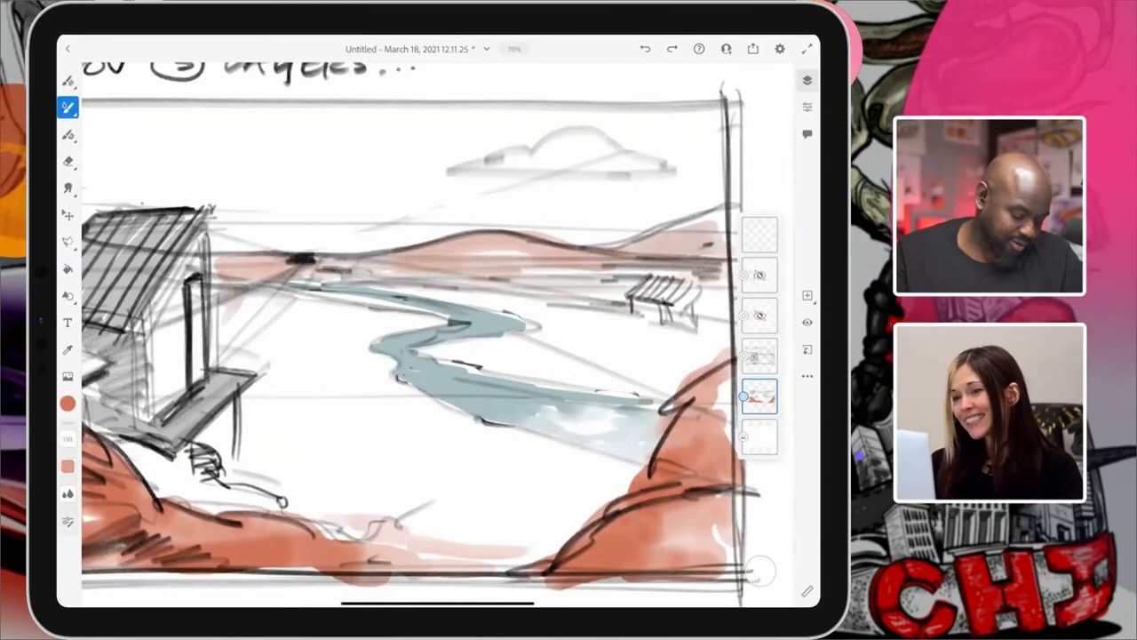
click(67, 107)
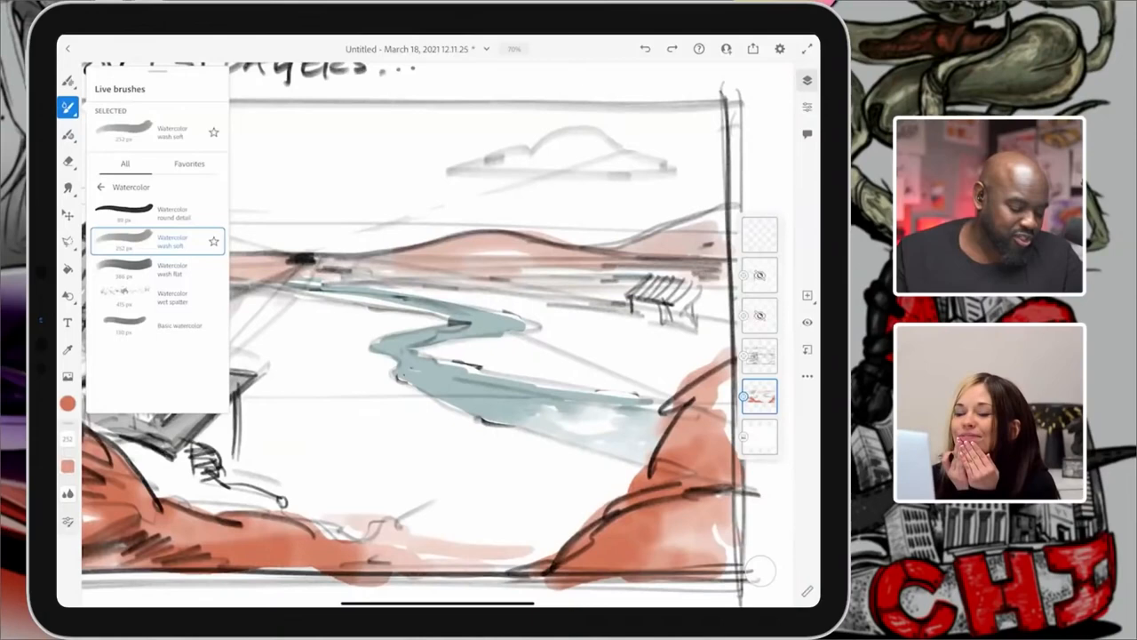